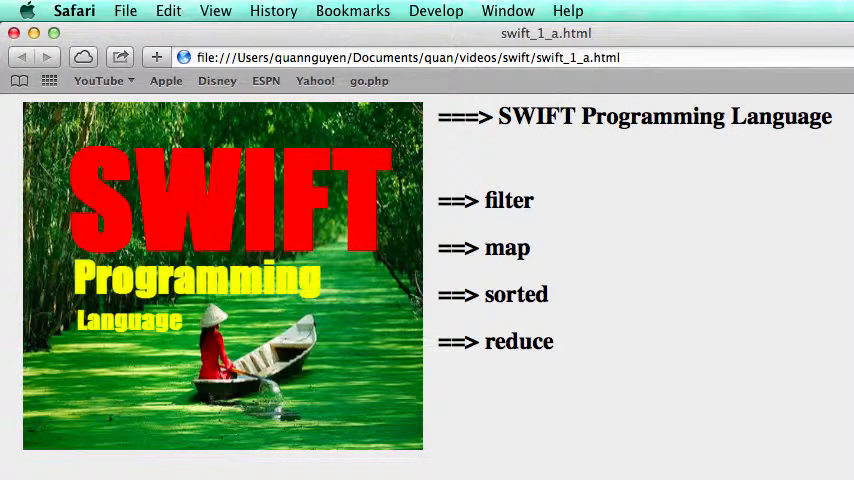
mouse_move(535, 220)
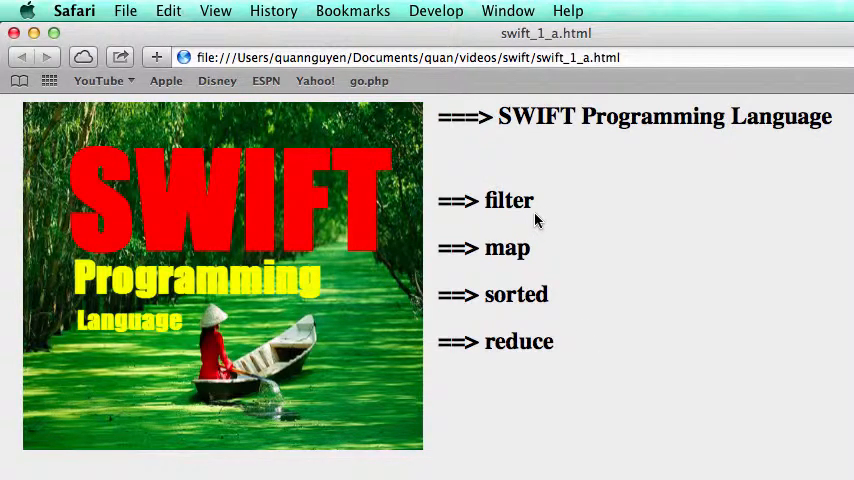
mouse_move(505, 307)
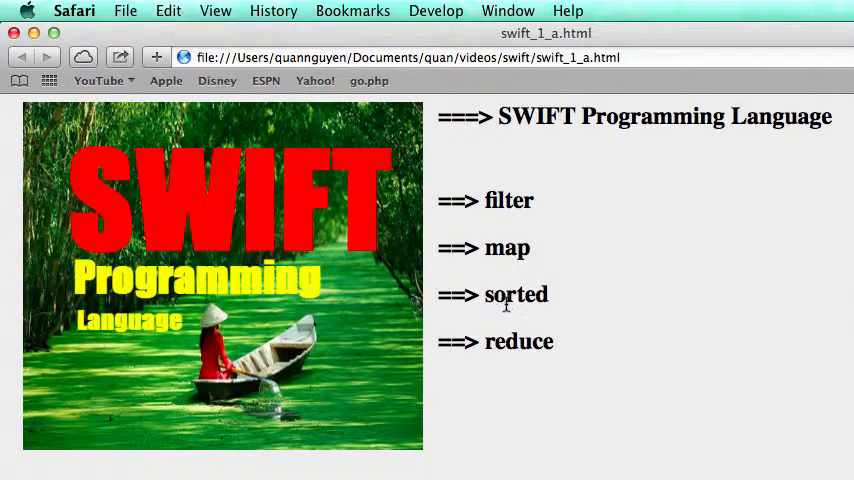
mouse_move(546, 322)
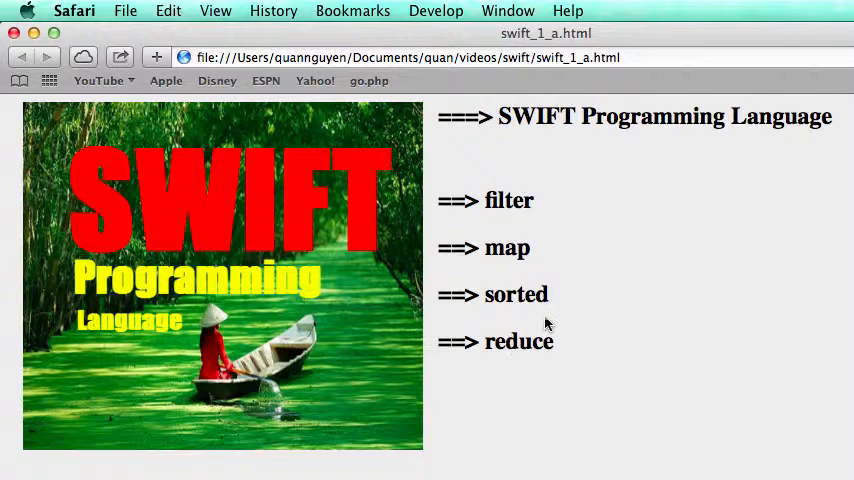
mouse_move(550, 350)
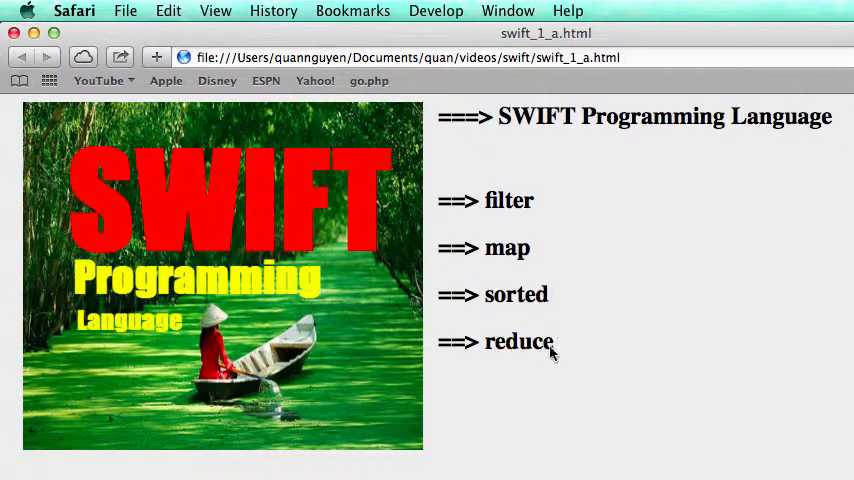
mouse_move(537, 208)
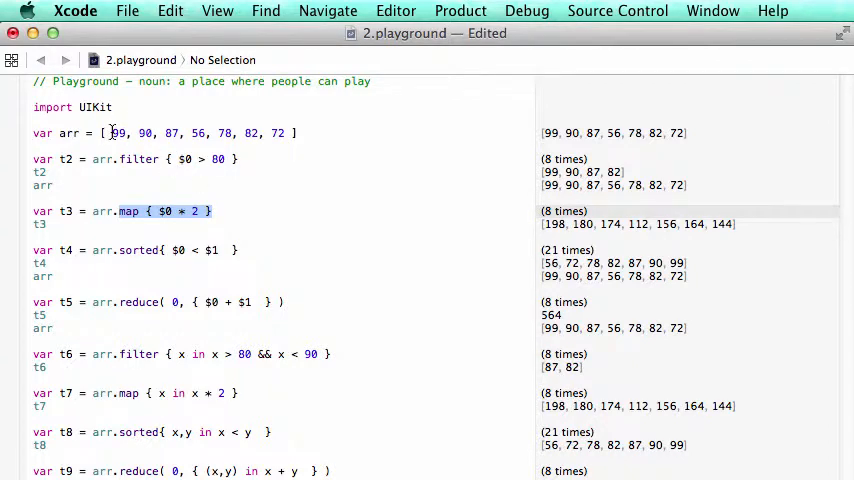
mouse_move(468, 217)
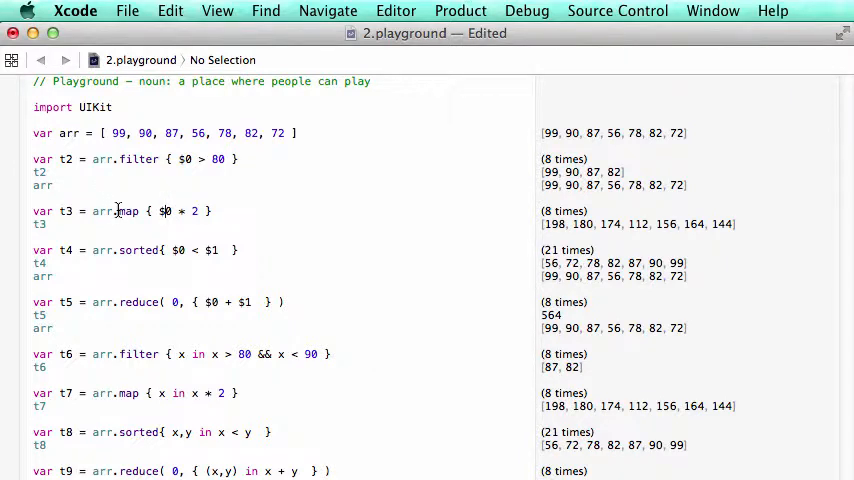
mouse_move(151, 240)
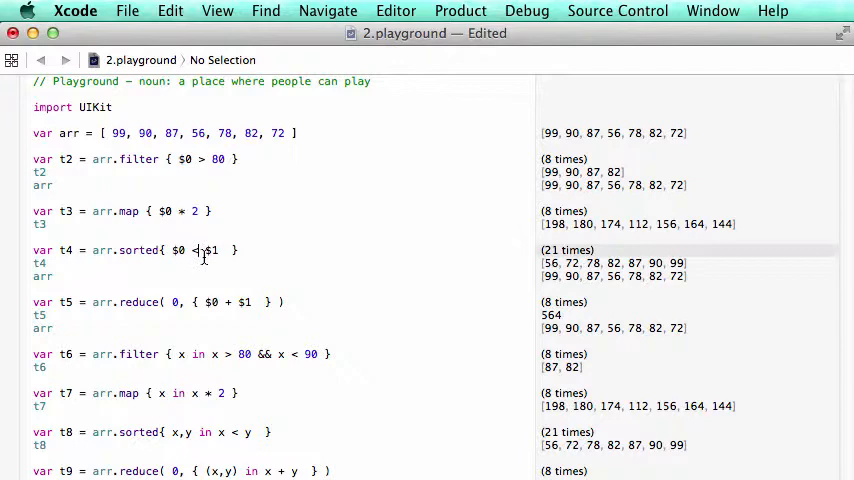
Step: Make t4 sort arr in descending order with $0 > $1
type("arr")
type(">")
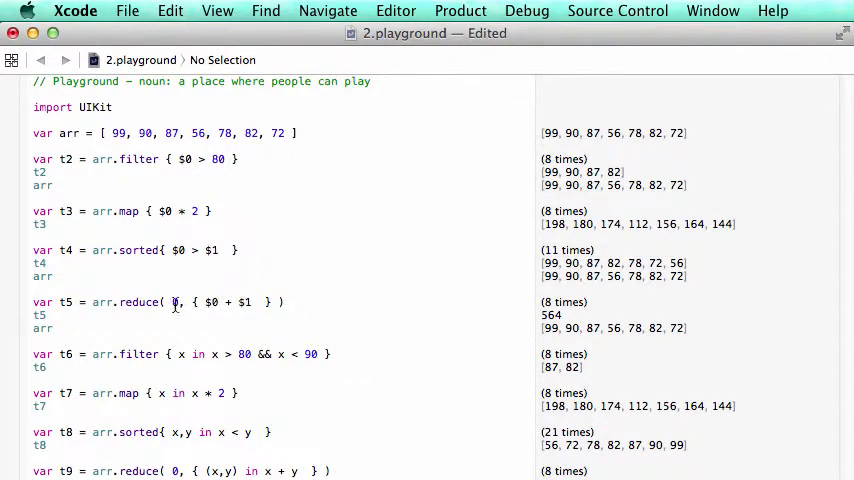
double_click(138, 302)
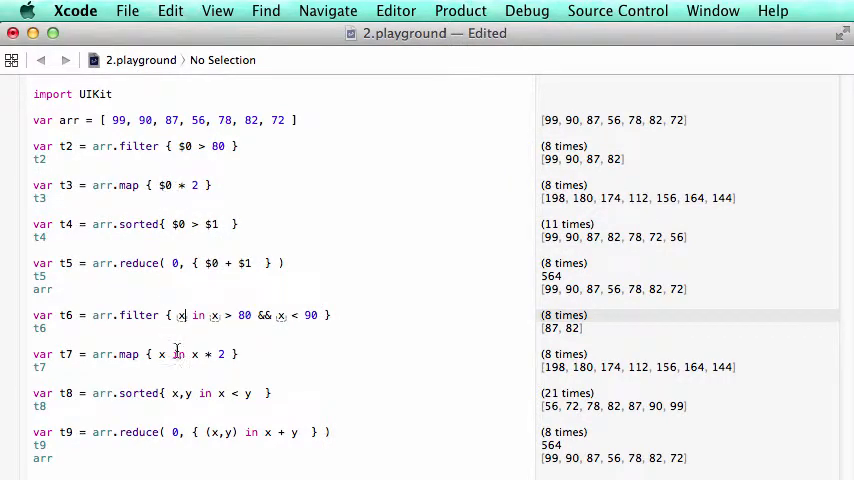
mouse_move(176, 340)
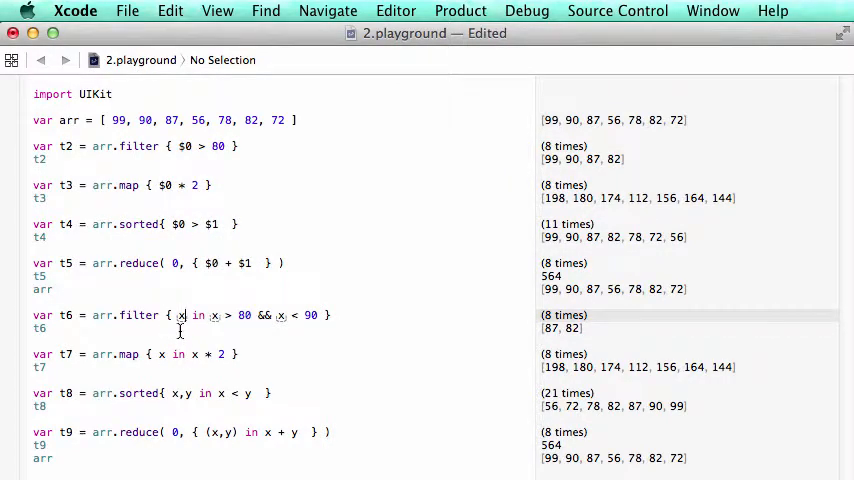
mouse_move(160, 175)
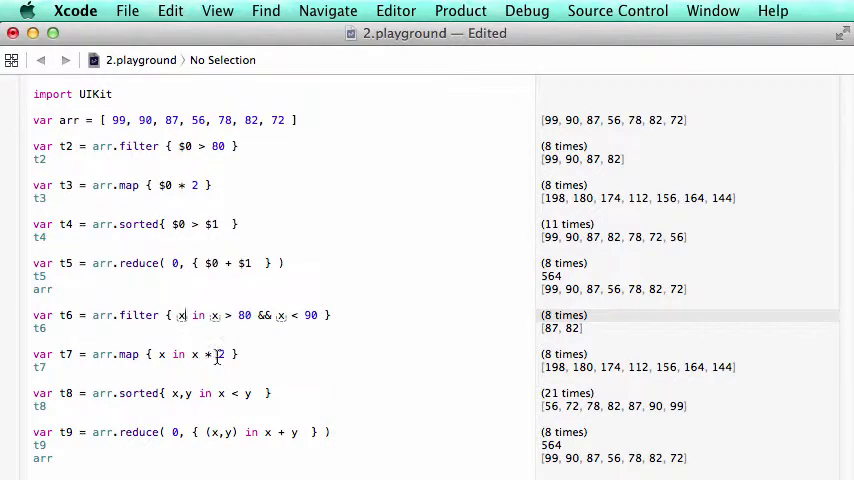
Step: Place the cursor in the closure code of the t6–t9 examples
left_click(191, 224)
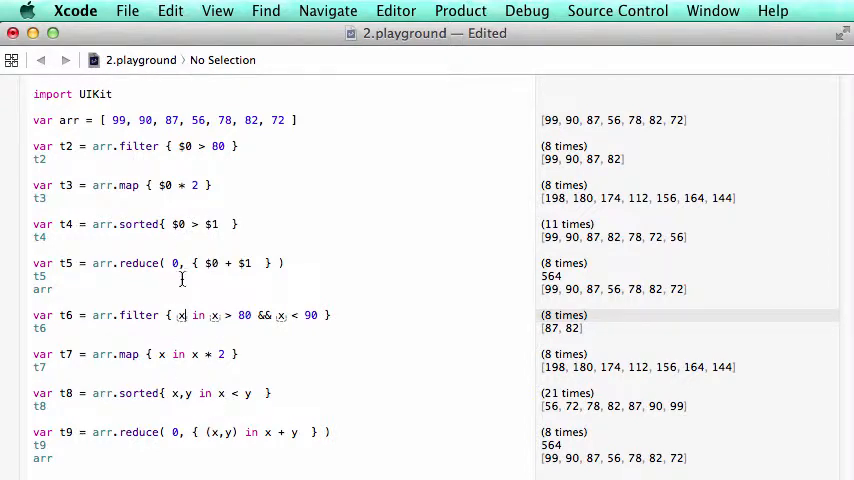
mouse_move(185, 384)
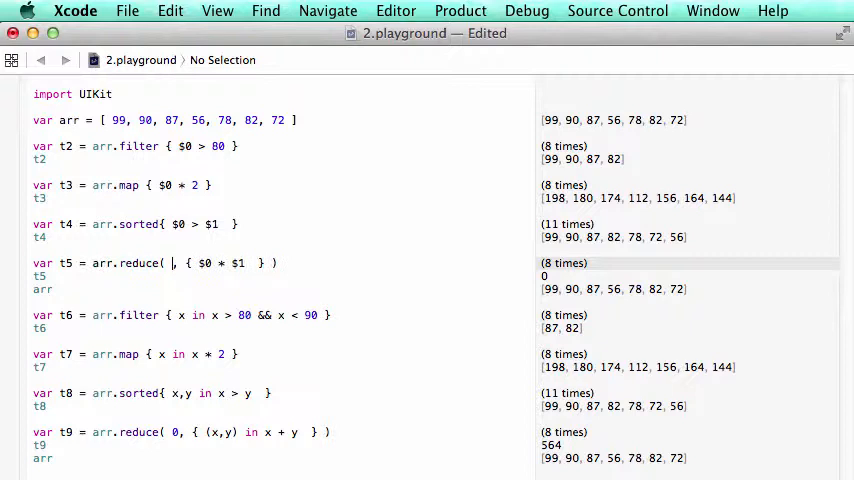
Step: Rewrite t5 as arr.reduce(1000, +), trying other operators and initial values first
type("1")
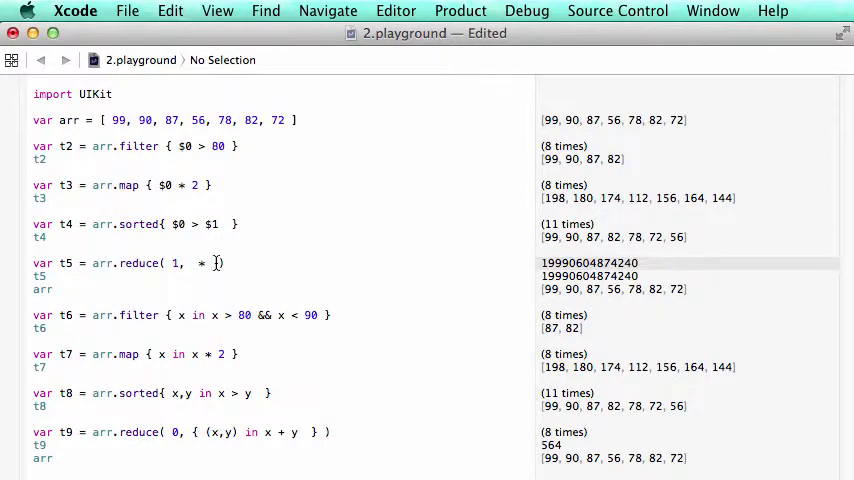
type("+")
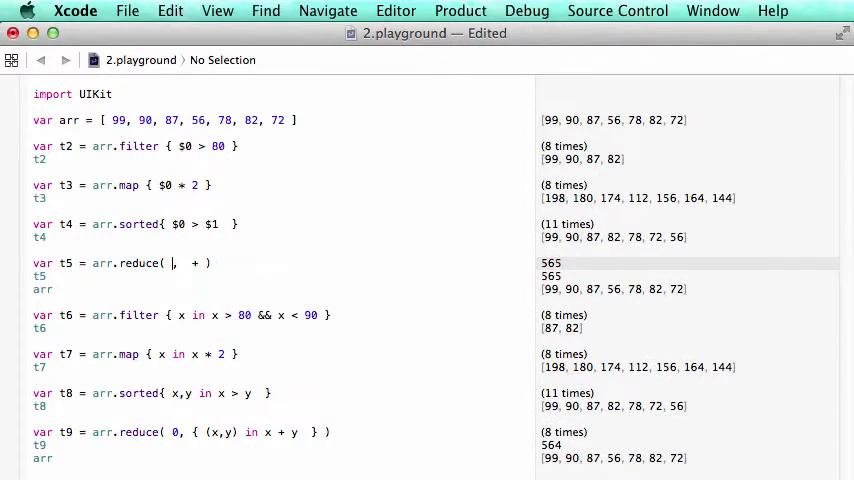
type("0")
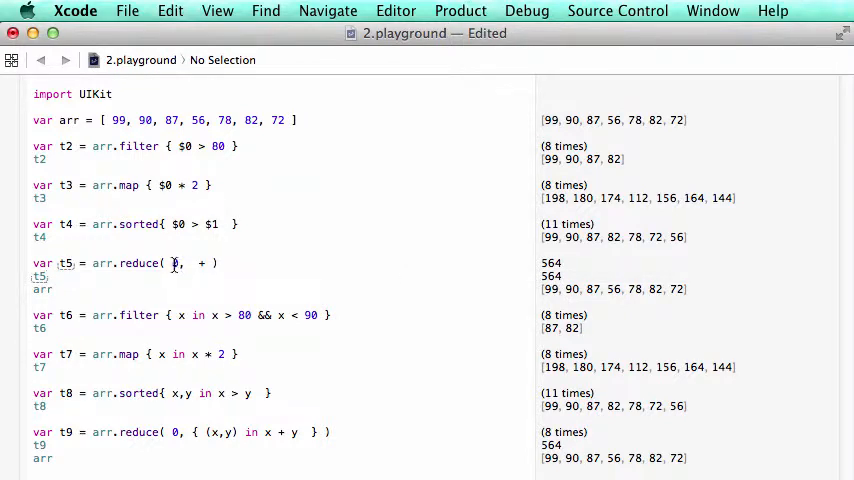
type("10")
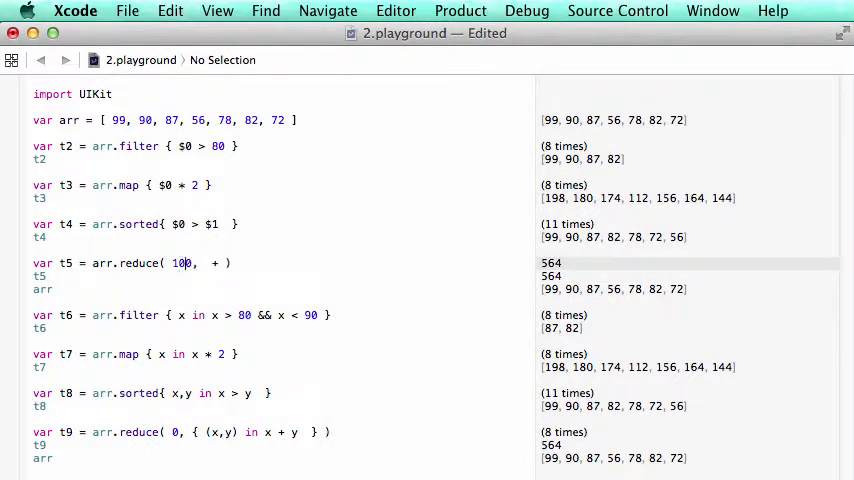
type("0")
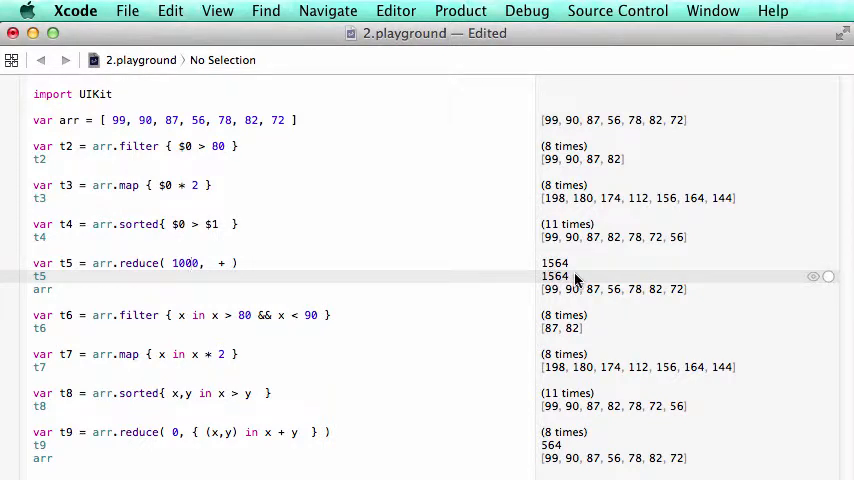
mouse_move(362, 277)
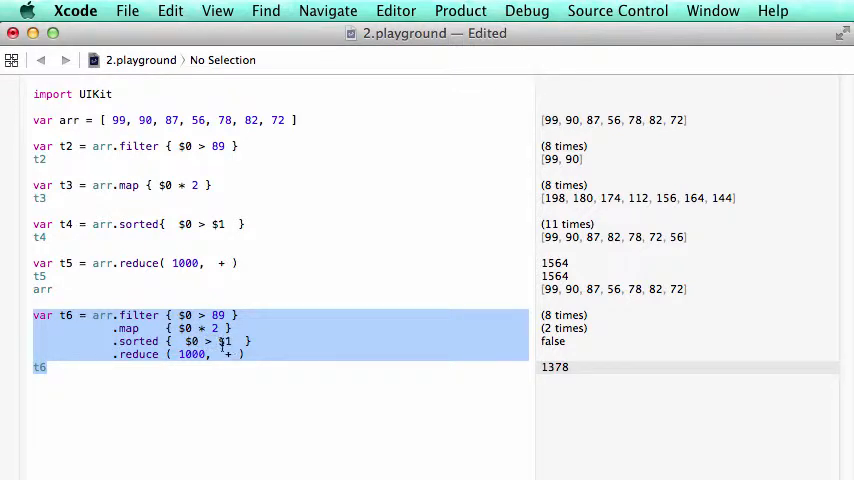
mouse_move(517, 357)
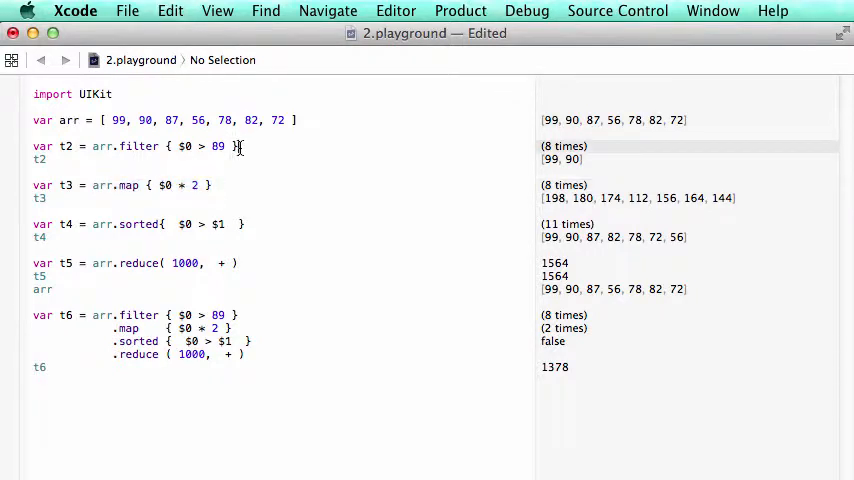
Step: Type the .map { $0 * 2 } stage and adjust values in the t6 chain
type(".map { $0 * 2 }")
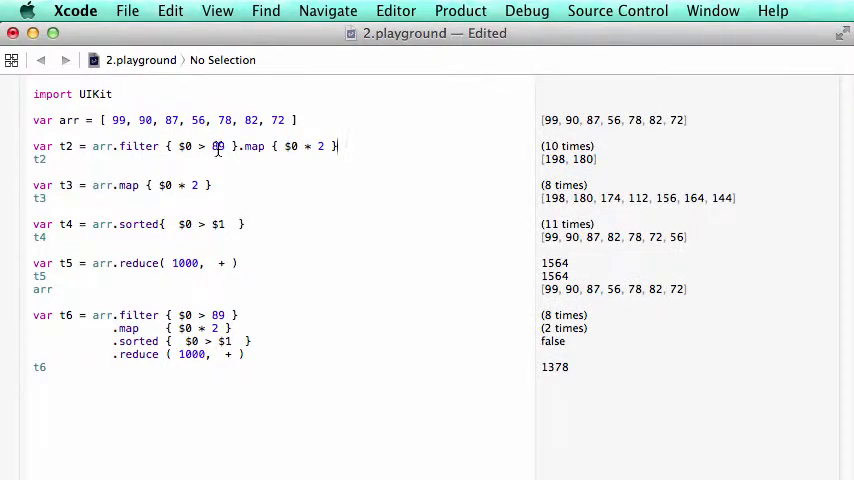
type("9")
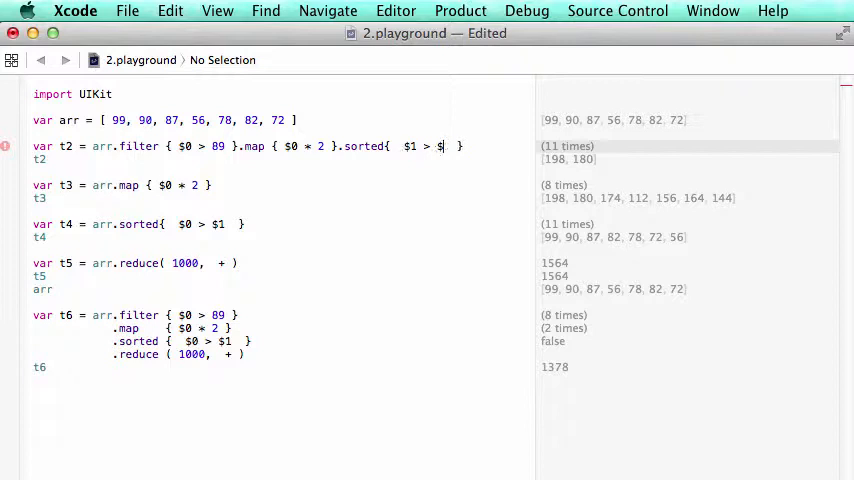
type("0")
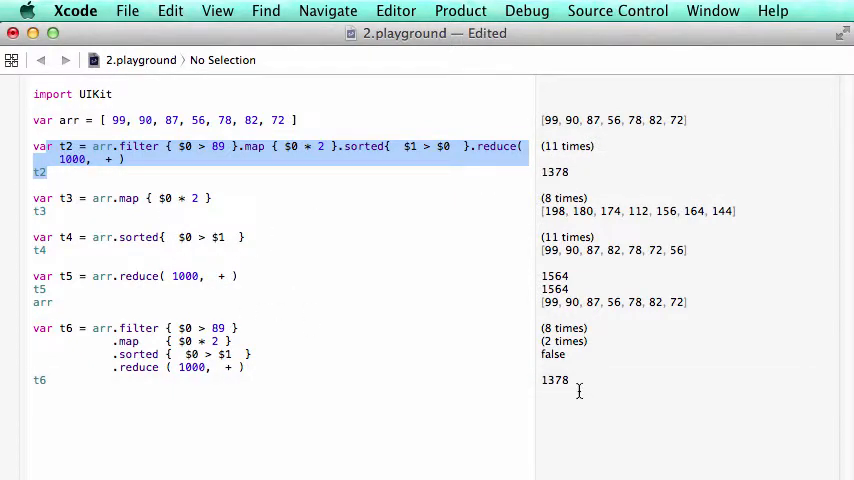
mouse_move(348, 302)
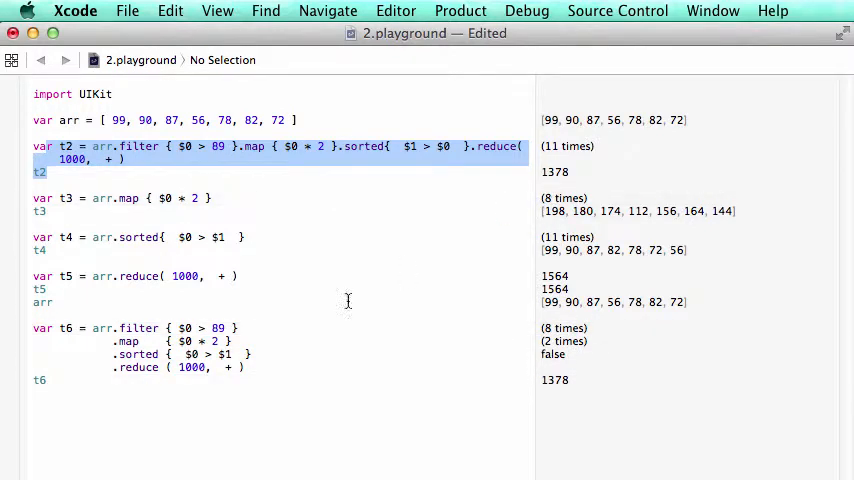
mouse_move(122, 344)
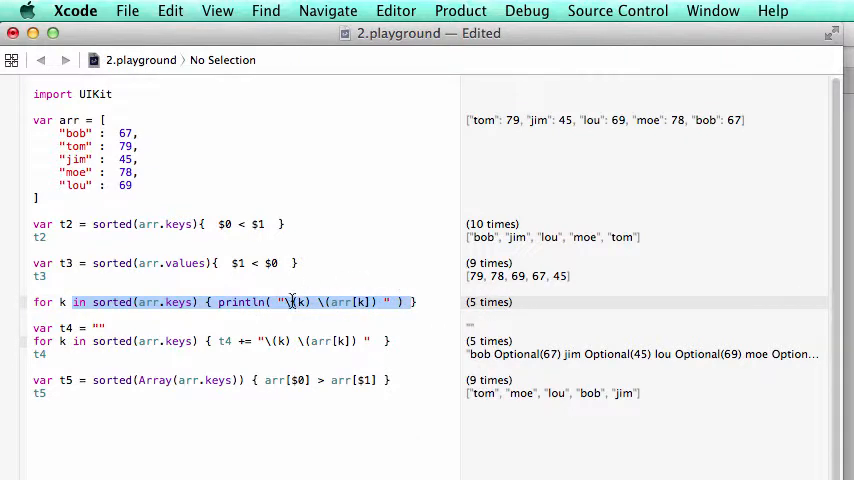
mouse_move(270, 307)
type("<")
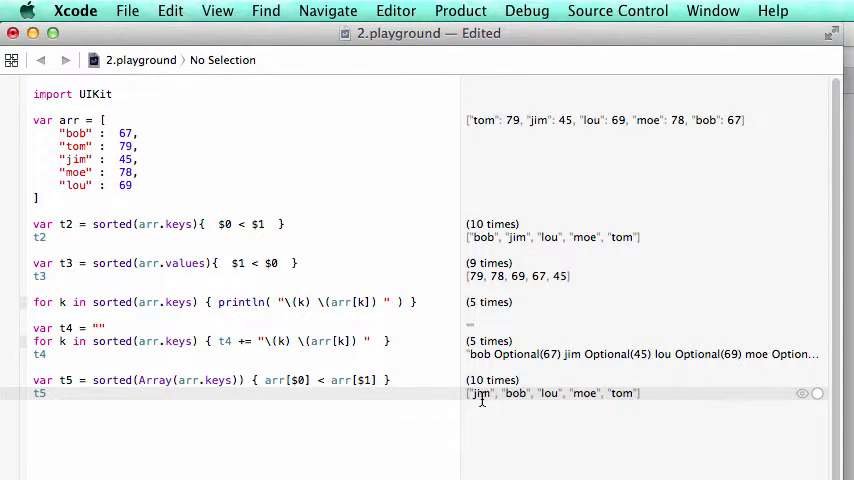
mouse_move(480, 393)
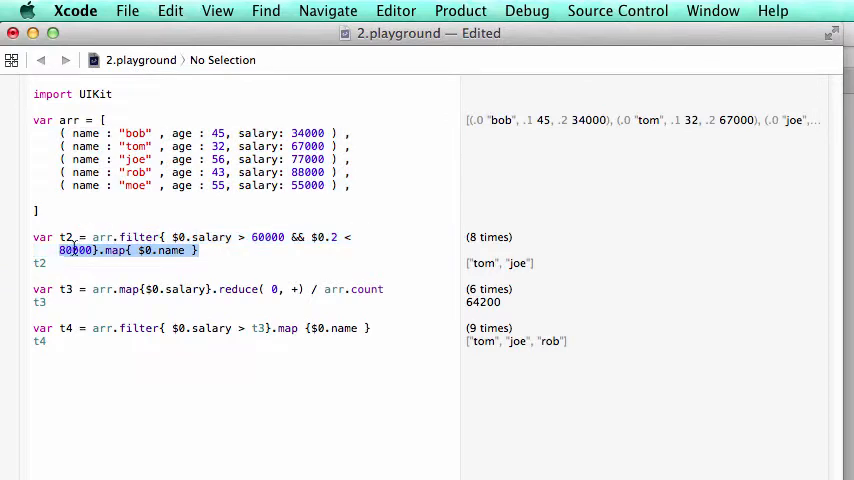
Step: Select the upper salary limit in the t2 filter
left_click_drag(34, 237, 198, 250)
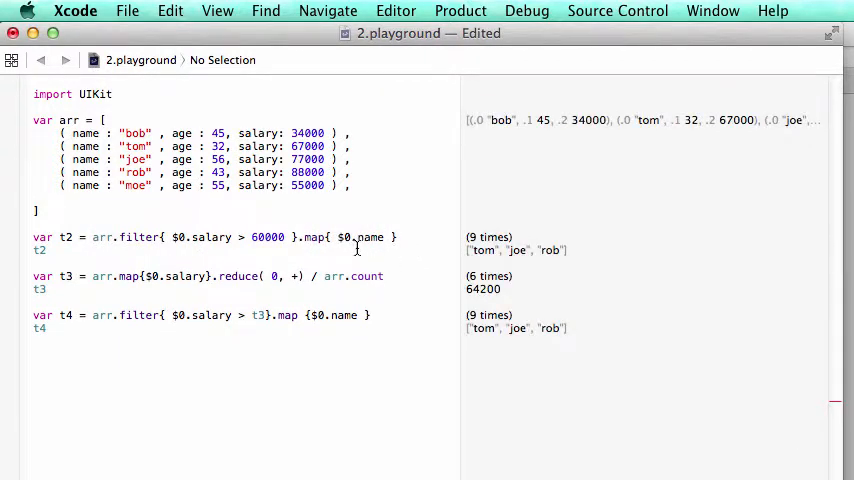
mouse_move(264, 224)
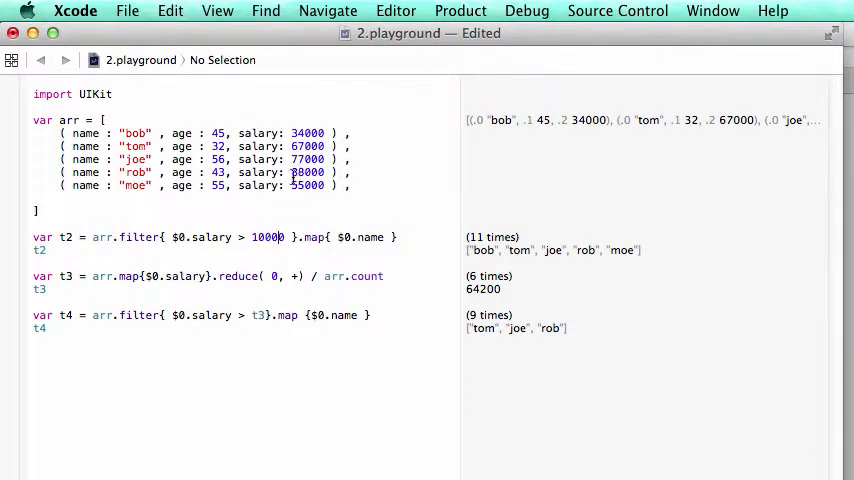
Step: Change t2's salary threshold to 10000 and select a value in the records
type("0")
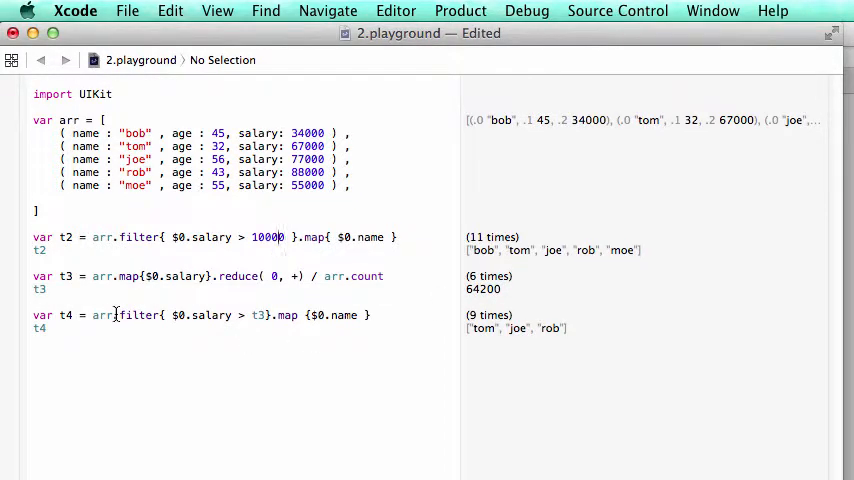
double_click(138, 315)
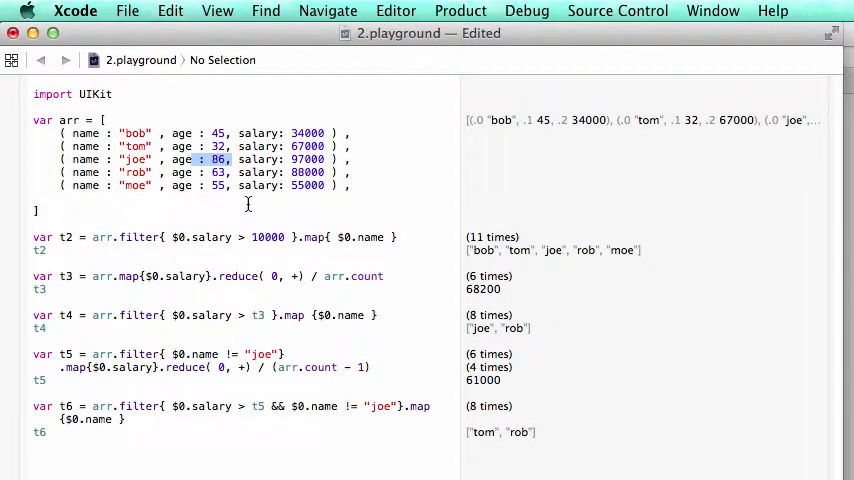
mouse_move(316, 191)
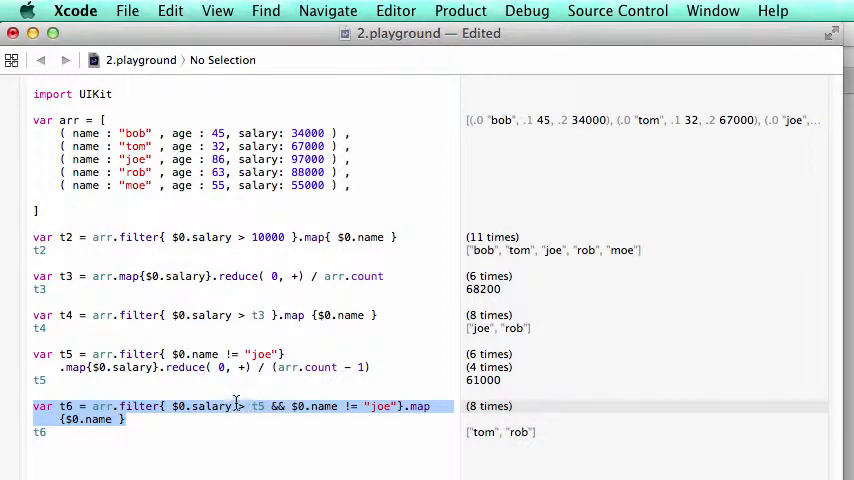
mouse_move(490, 380)
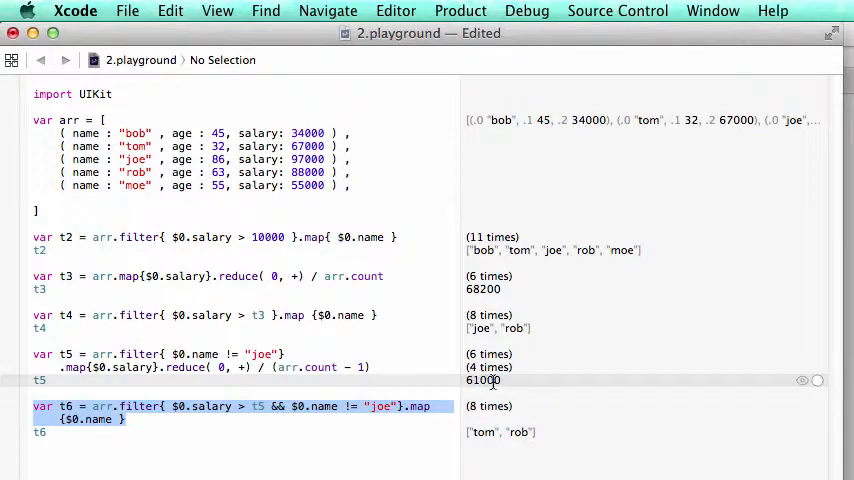